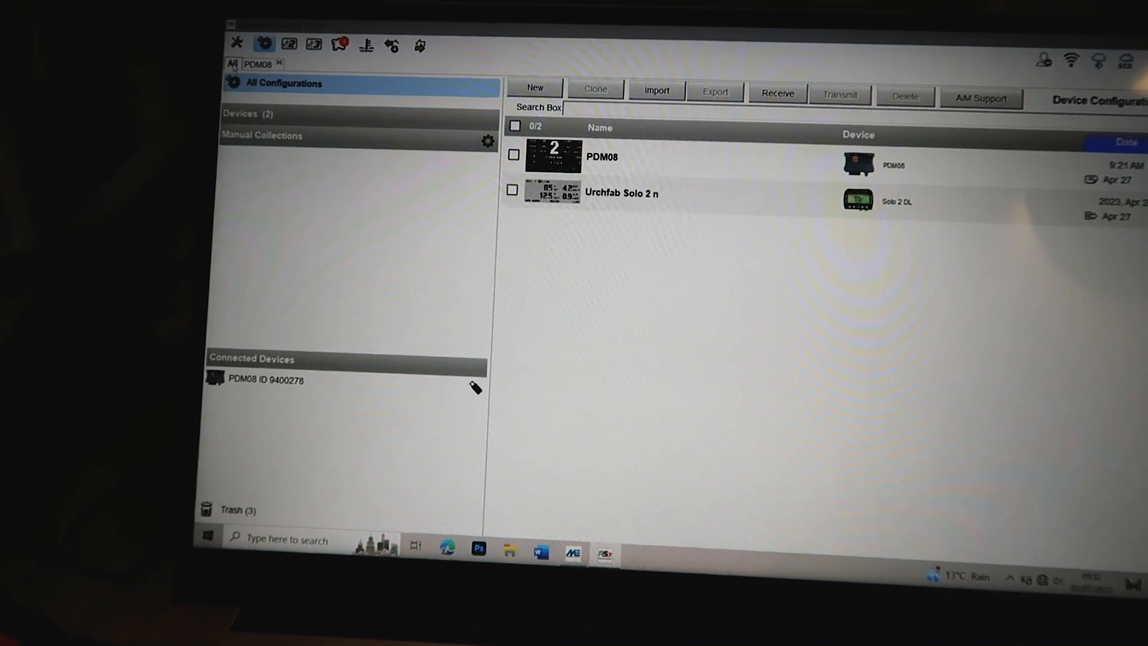
Step: Open the connected PDM08's live measures to force the TH2O channel
left_click(265, 381)
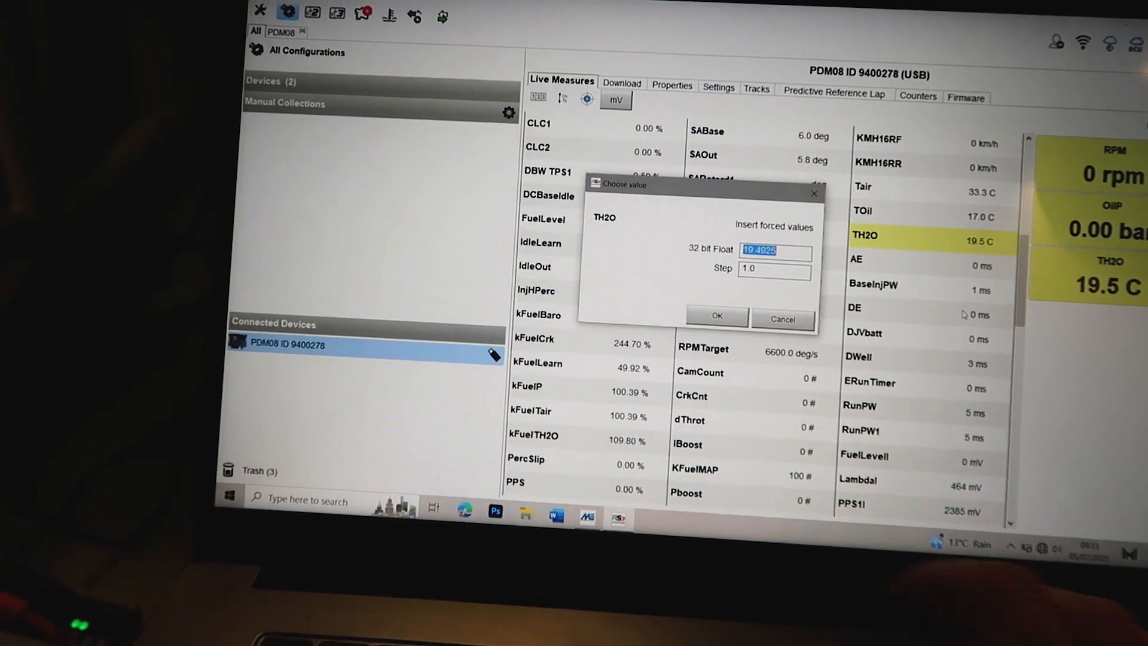
Step: Force the TH2O coolant temperature to 70, then to 100.0 C
type("70")
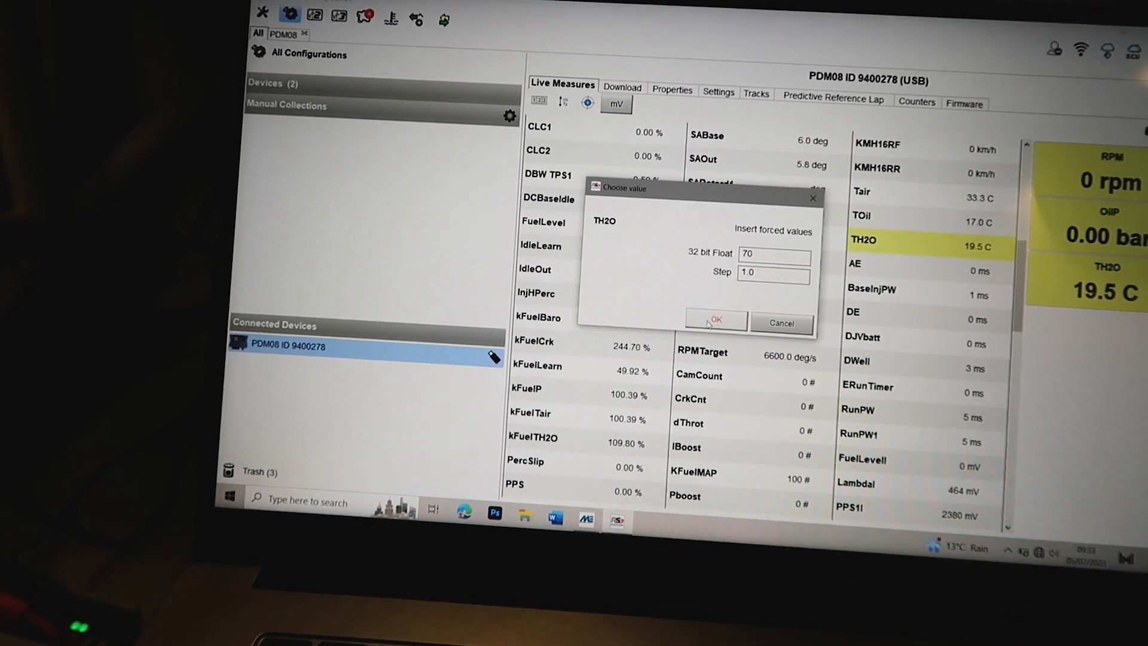
left_click(717, 320)
type("100")
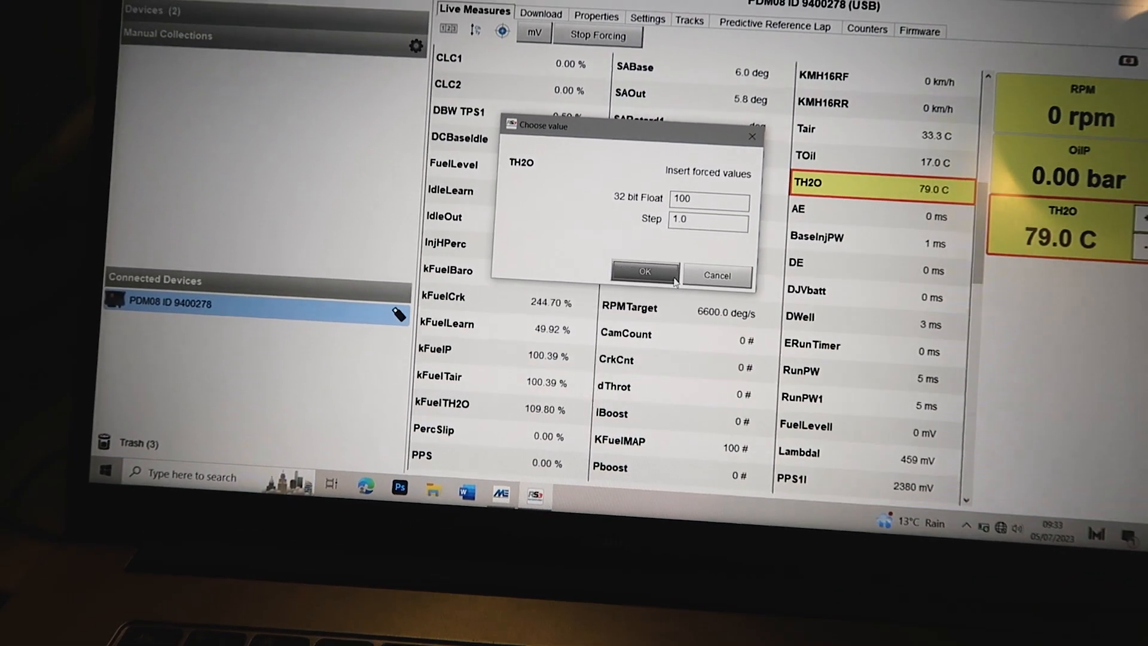
left_click(645, 273)
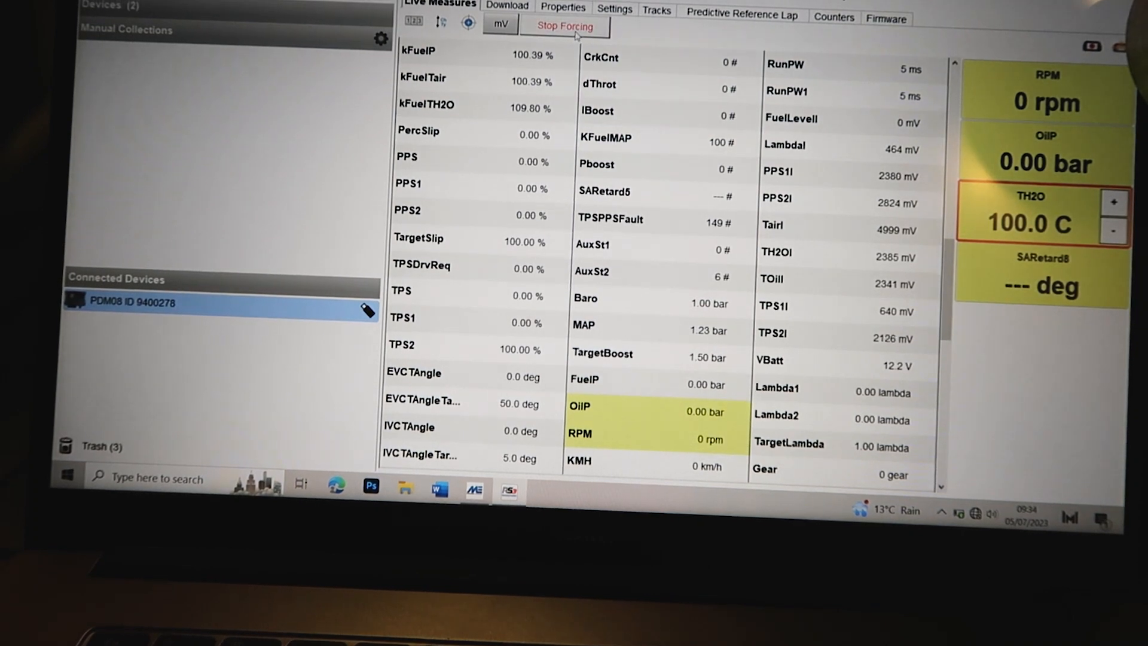
Step: Stop TH2O forcing and force the RPM channel to 600
left_click(564, 26)
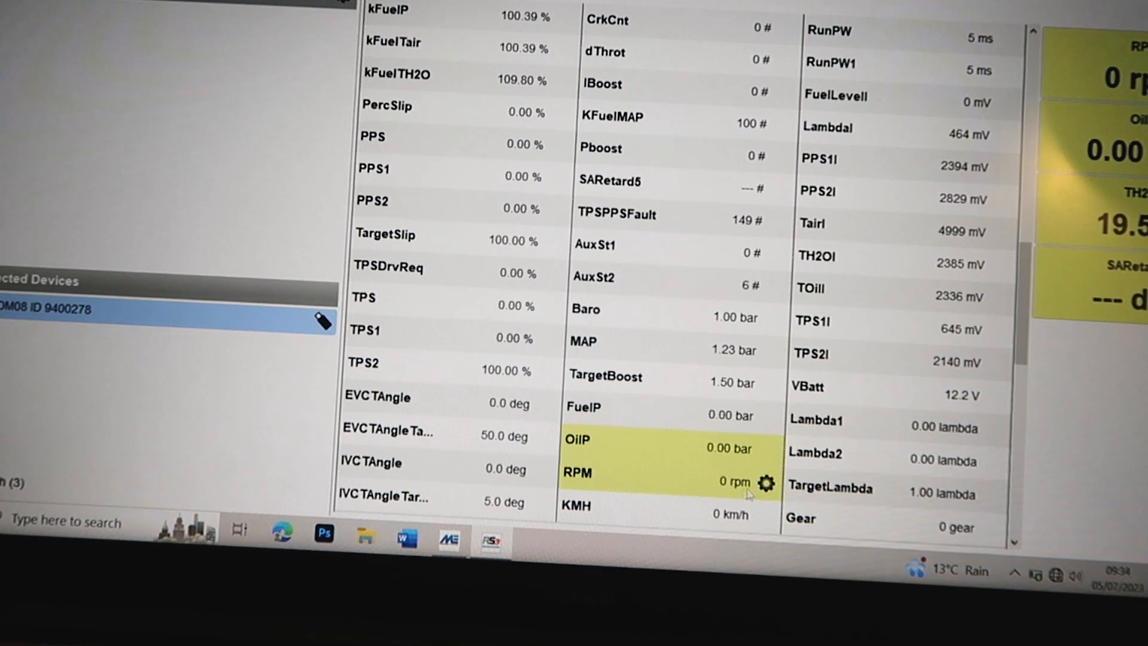
left_click(767, 482)
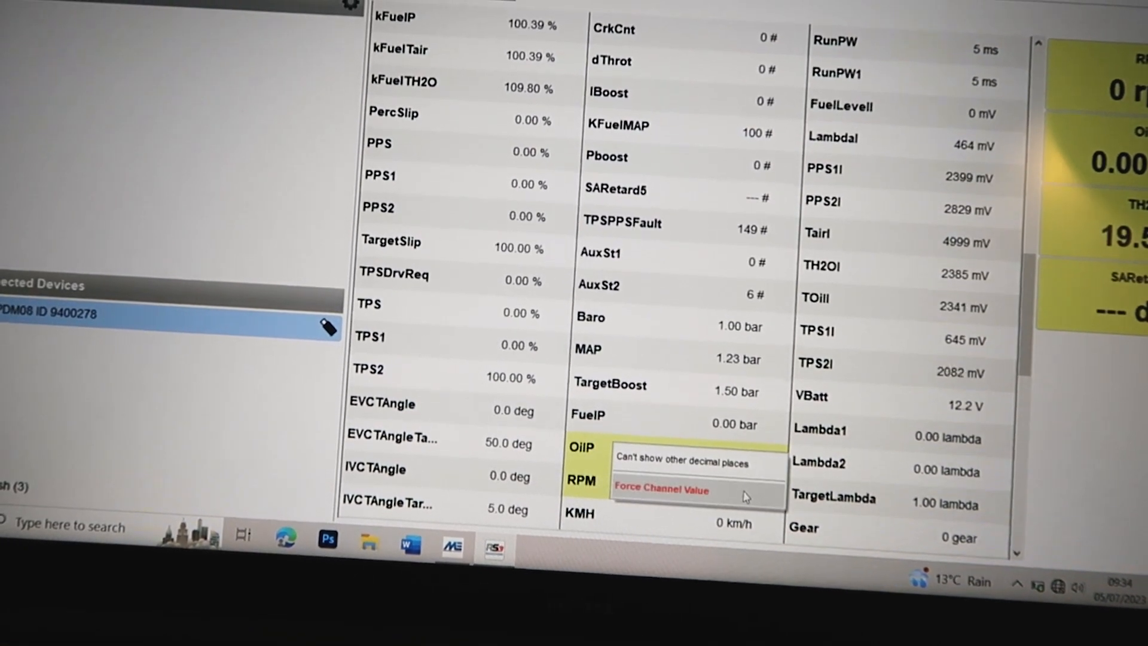
left_click(662, 487)
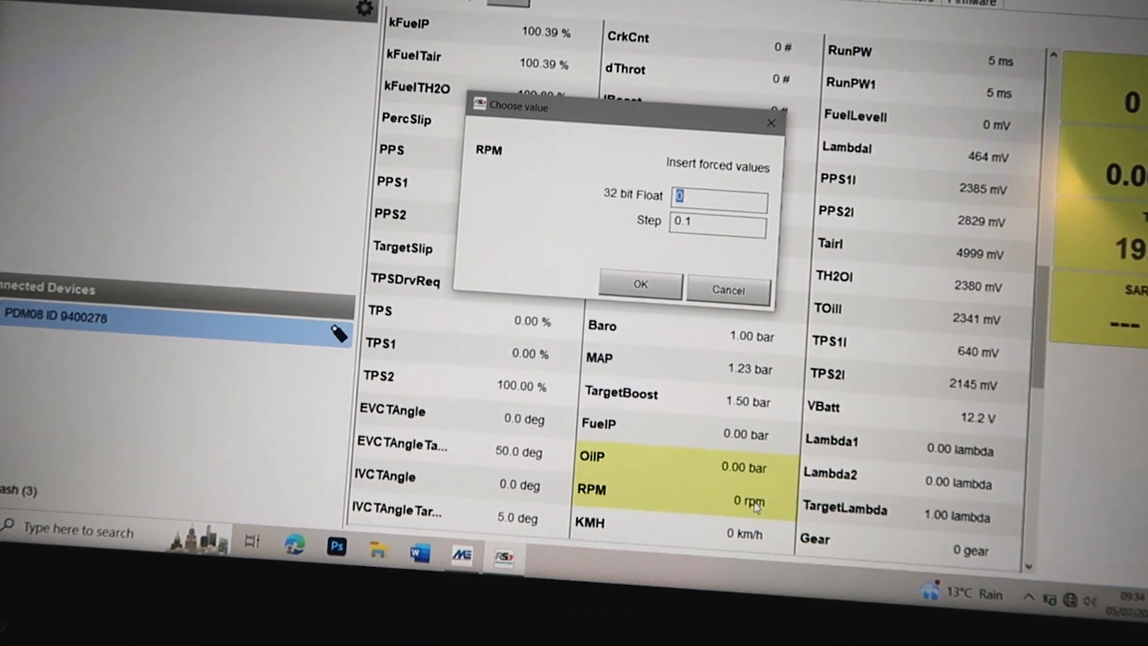
type("600")
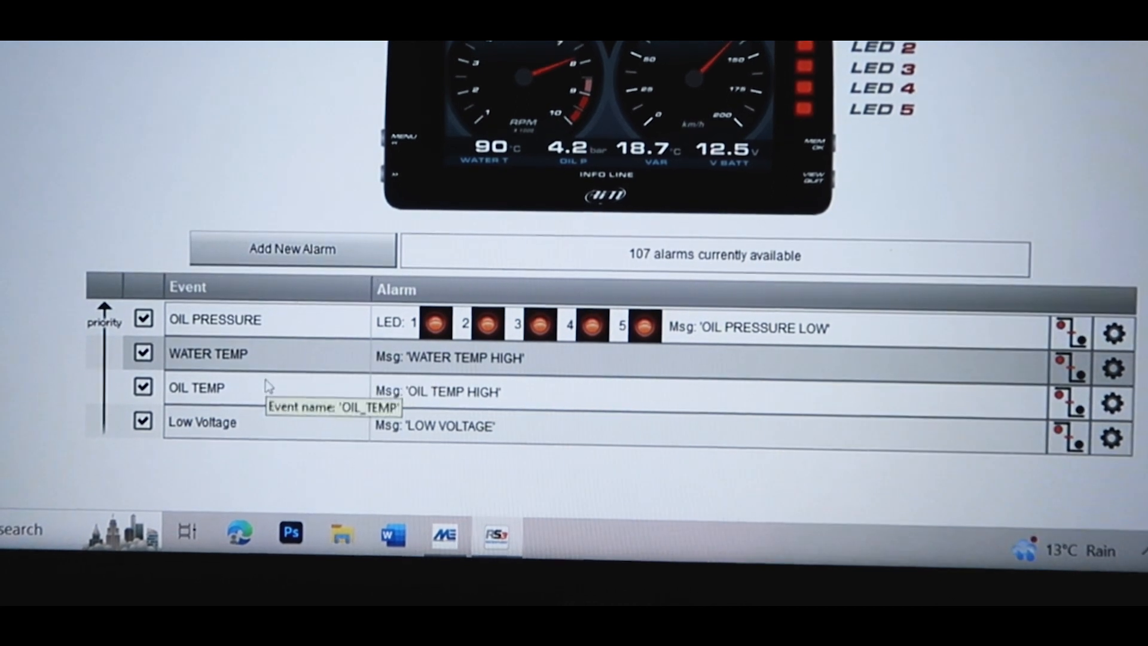
mouse_move(382, 415)
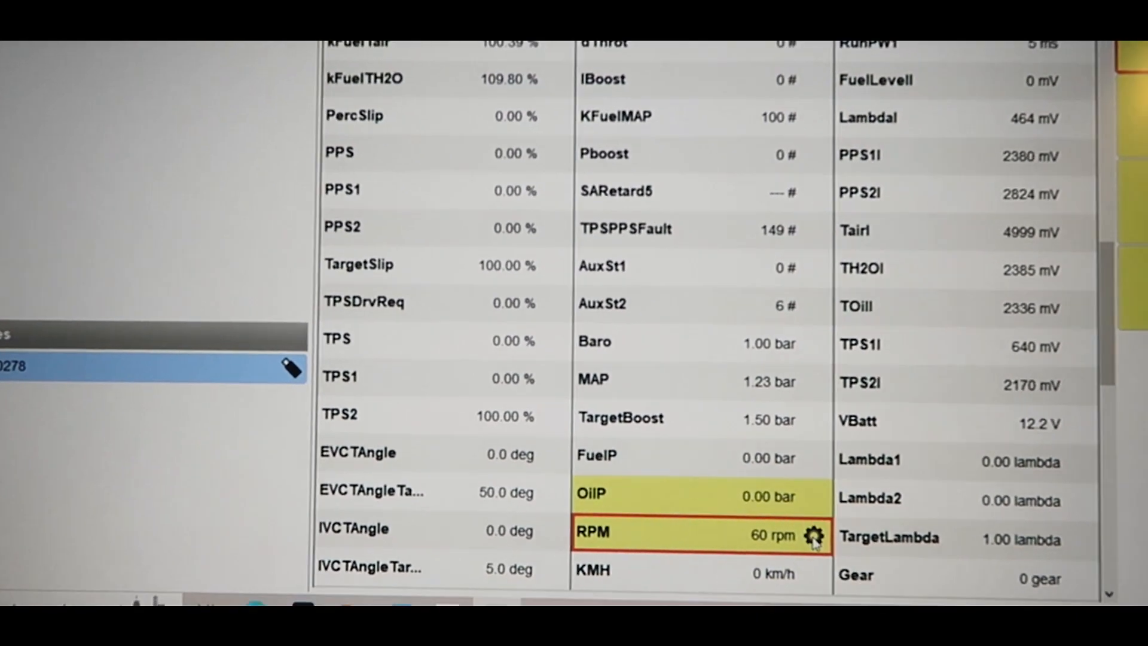
Step: Bring up the forced RPM channel's options to change or stop forcing
right_click(814, 543)
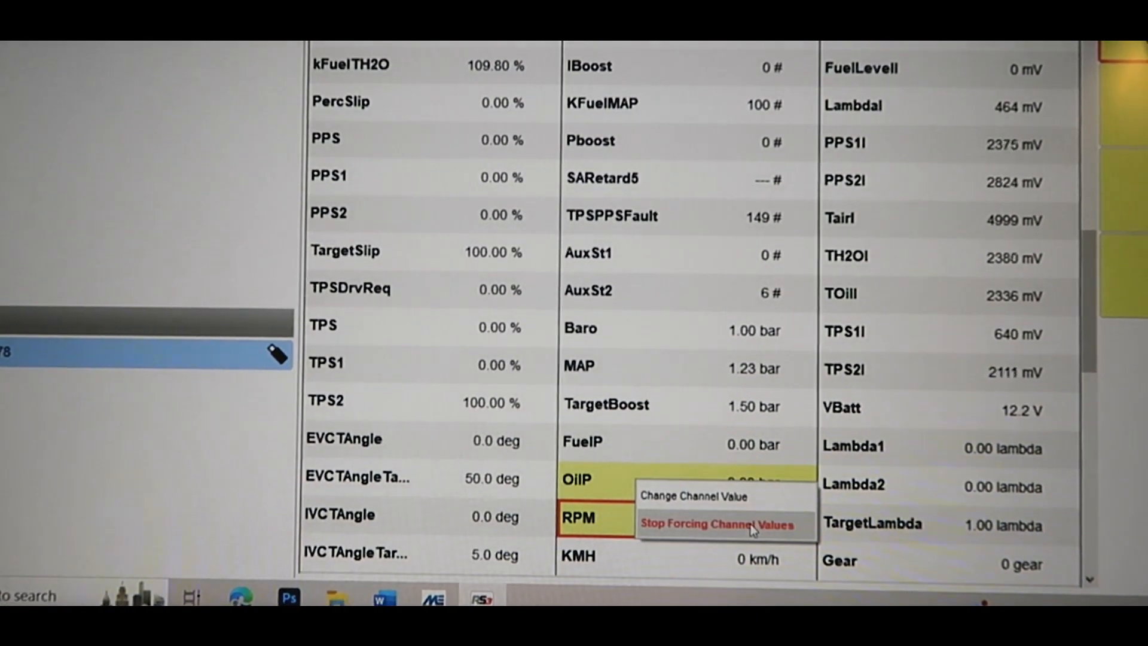